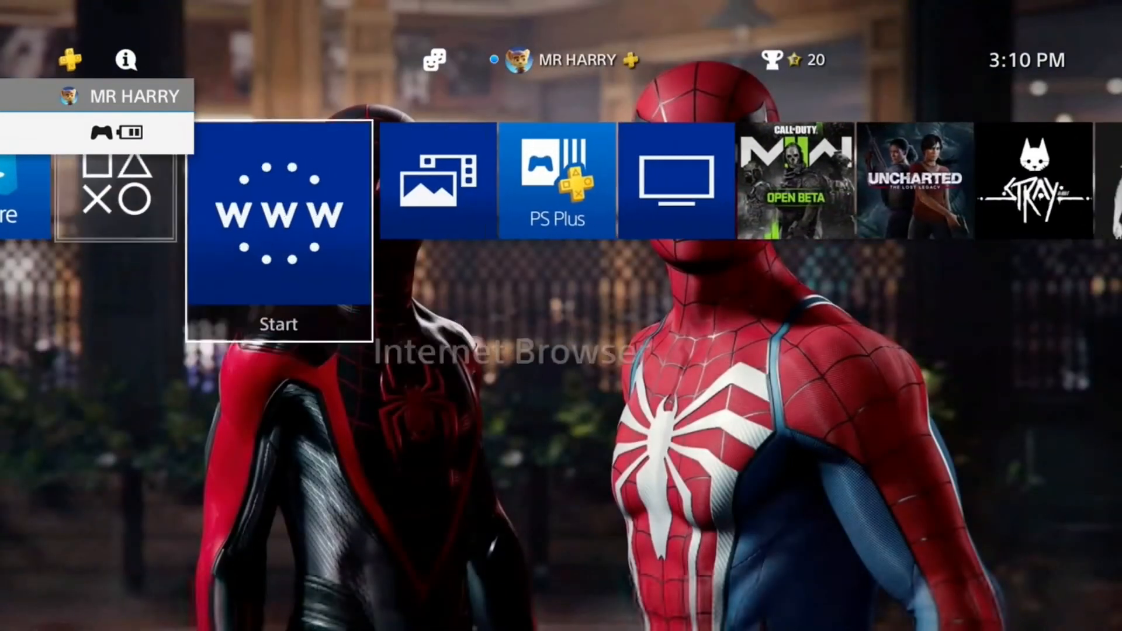
pyautogui.hscroll(3)
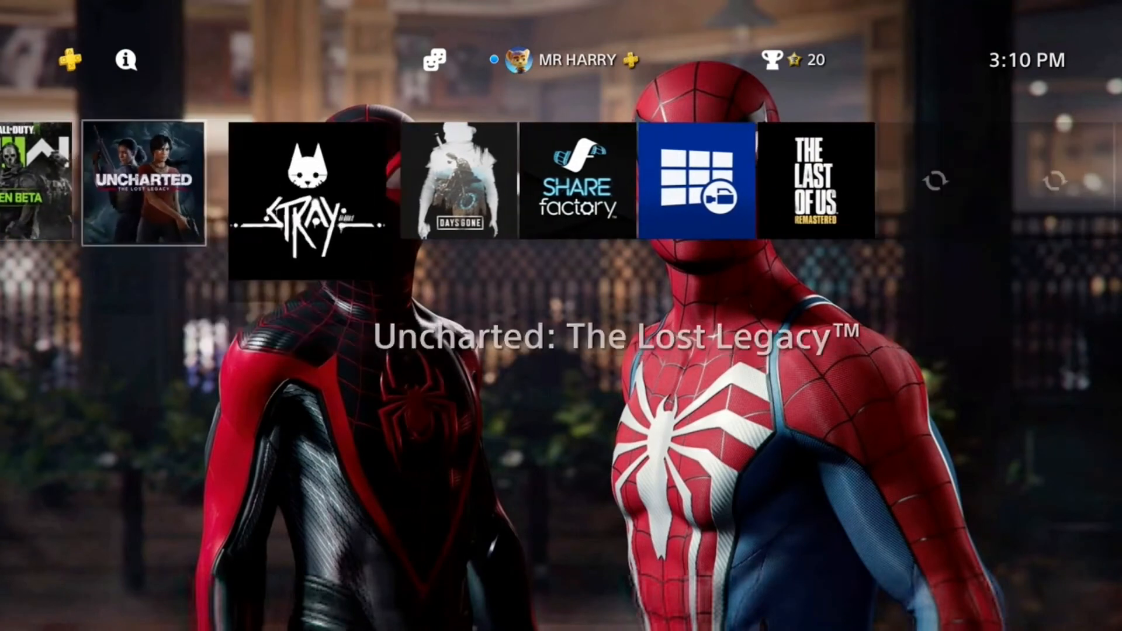
pyautogui.hscroll(3)
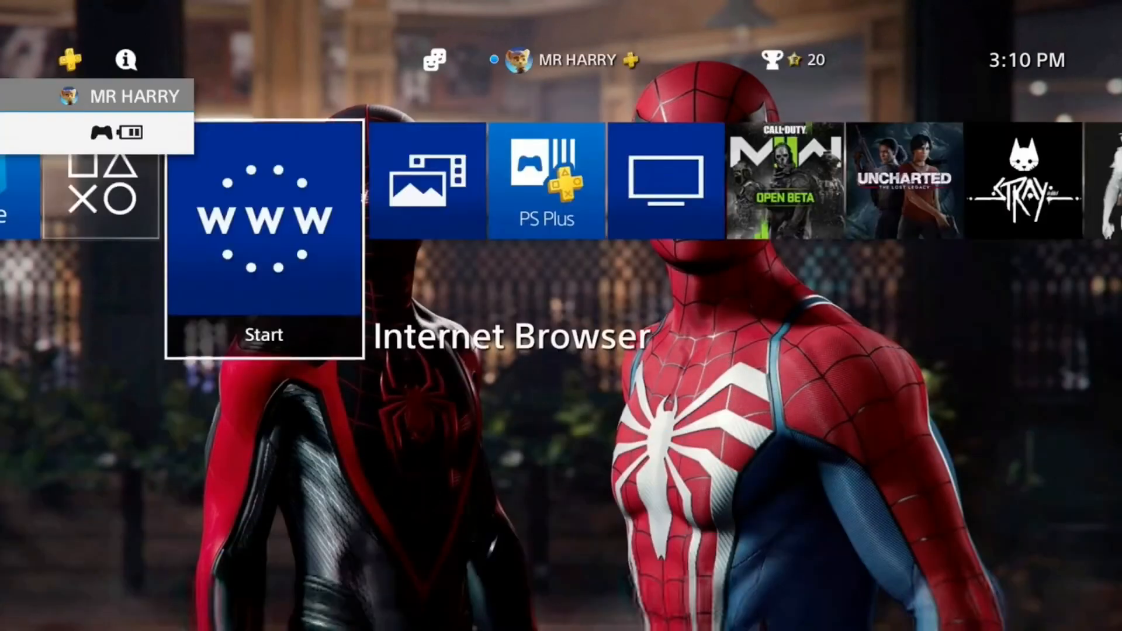
pyautogui.hscroll(3)
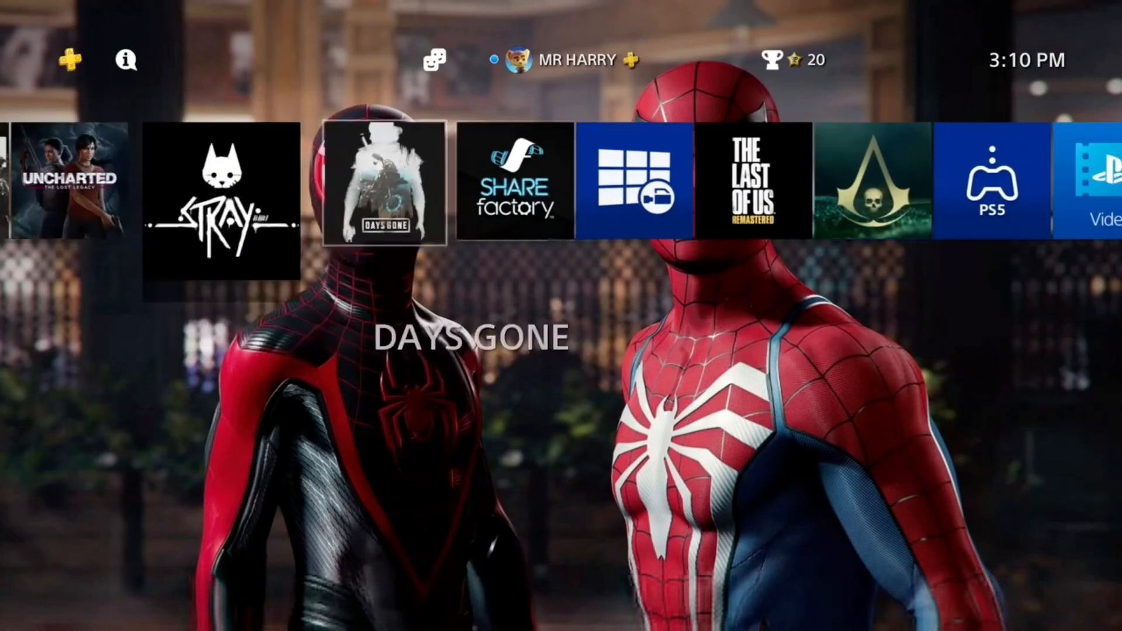
pyautogui.hscroll(-3)
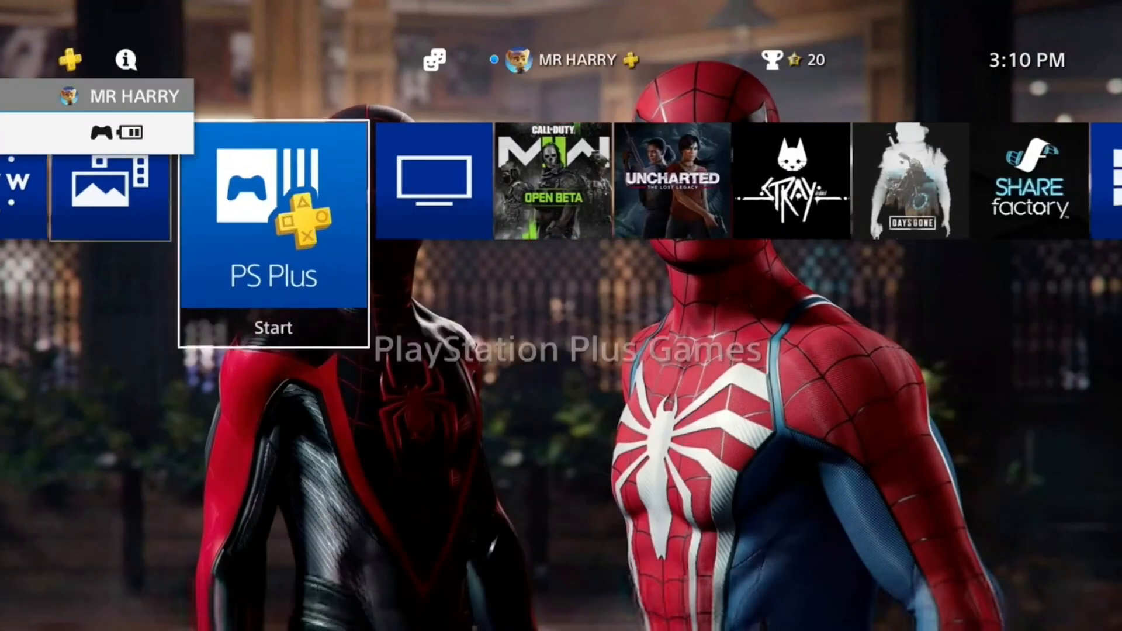
pyautogui.hscroll(-3)
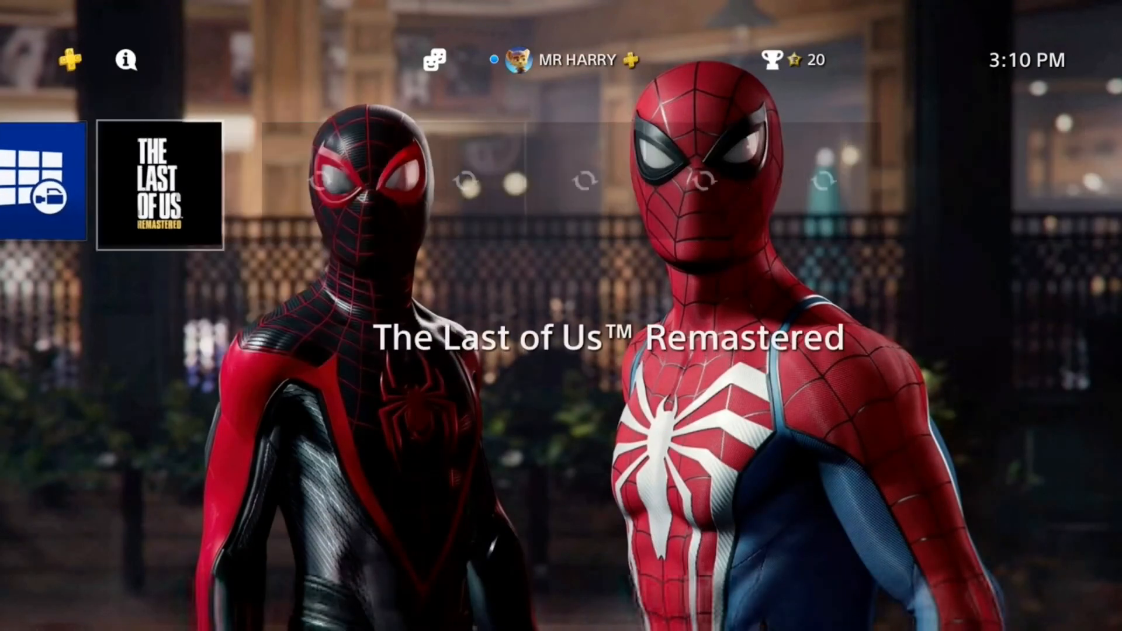
pyautogui.hscroll(3)
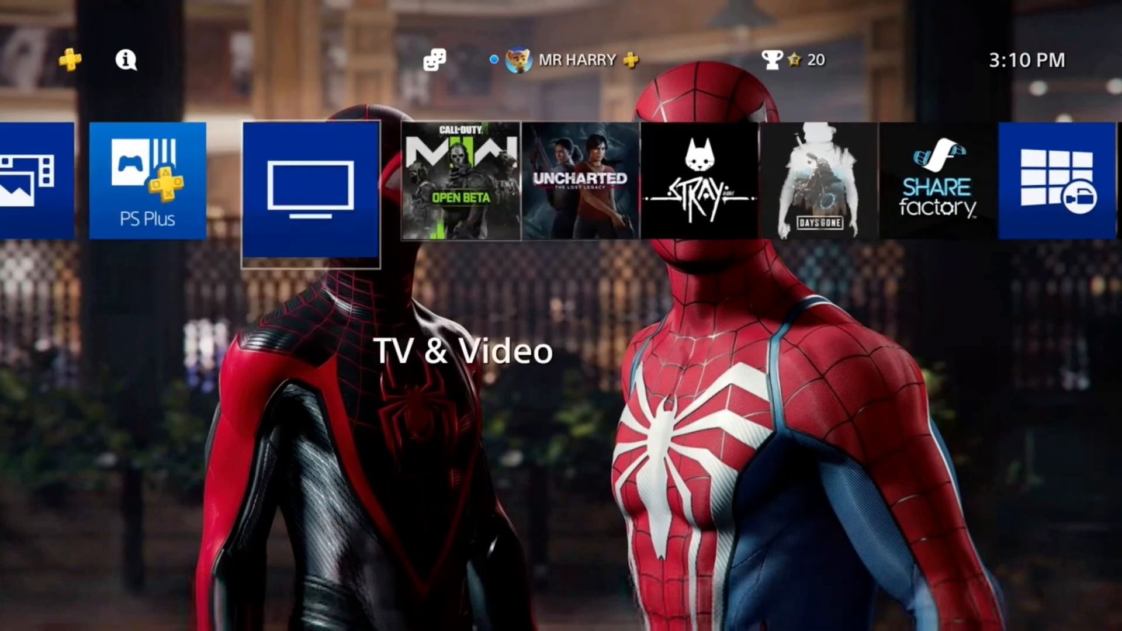
pyautogui.hscroll(-3)
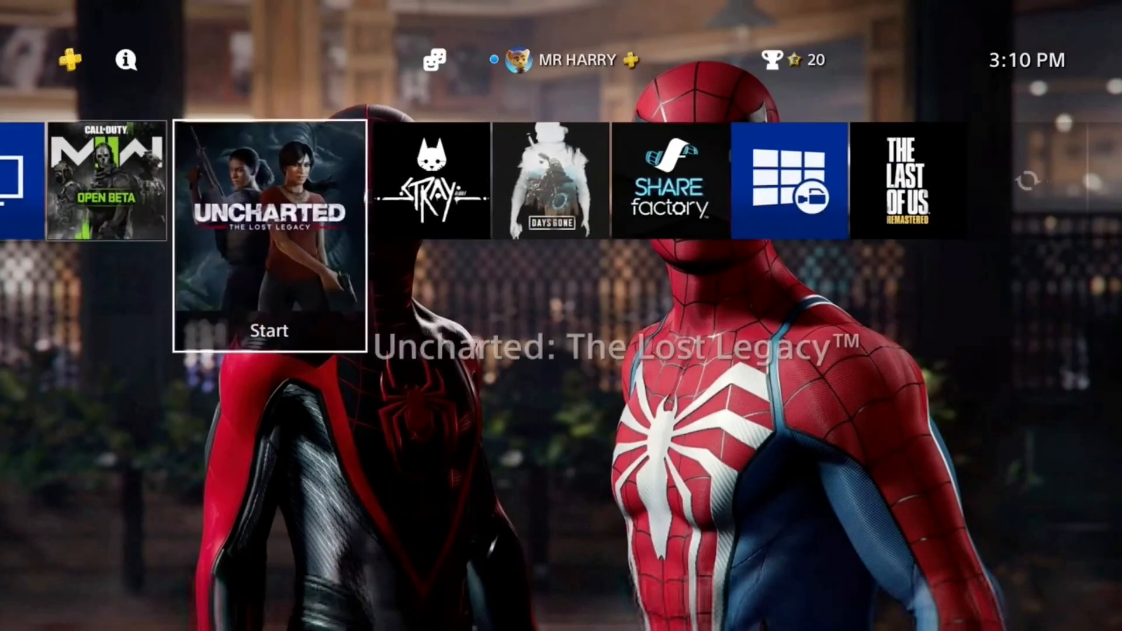
pyautogui.hscroll(3)
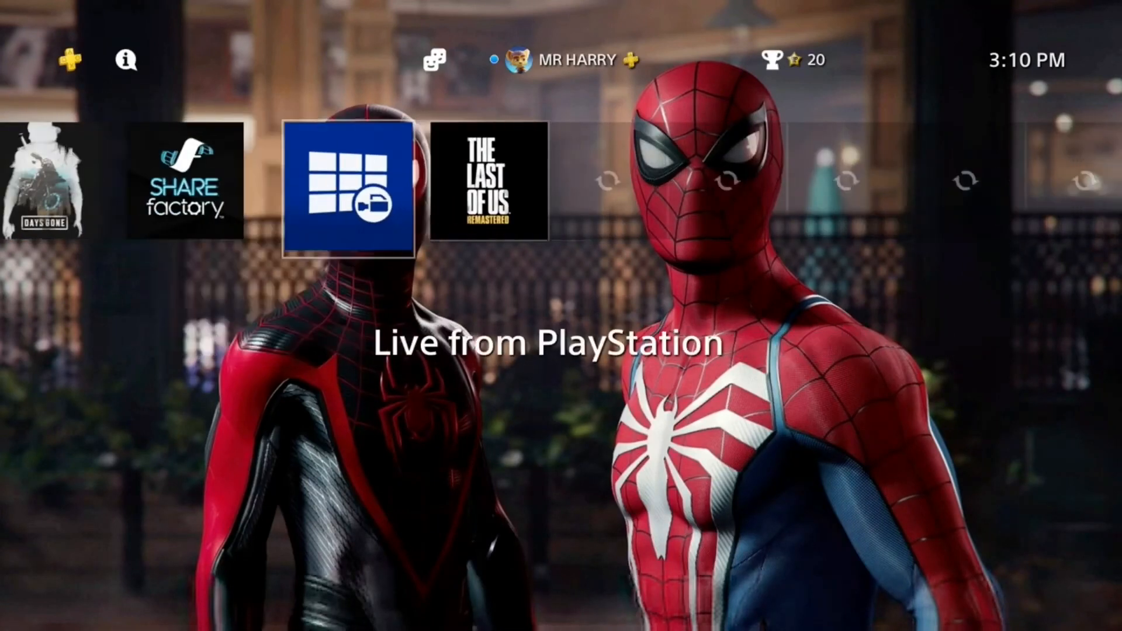